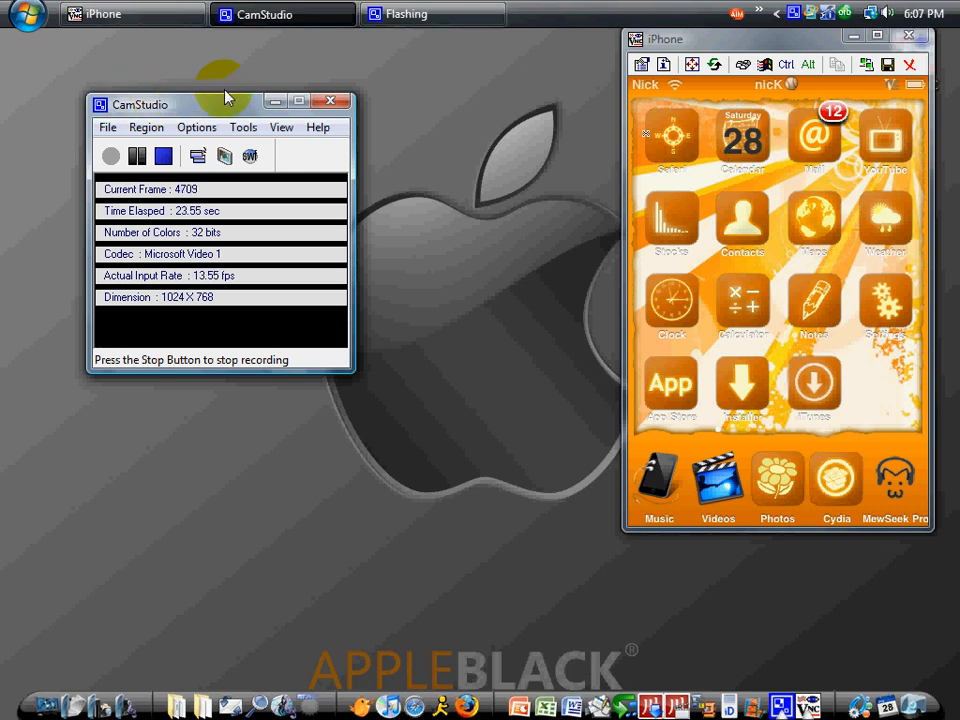
Hide the CamStudio recorder window out of the way of the iPhone viewer.
left_click(340, 100)
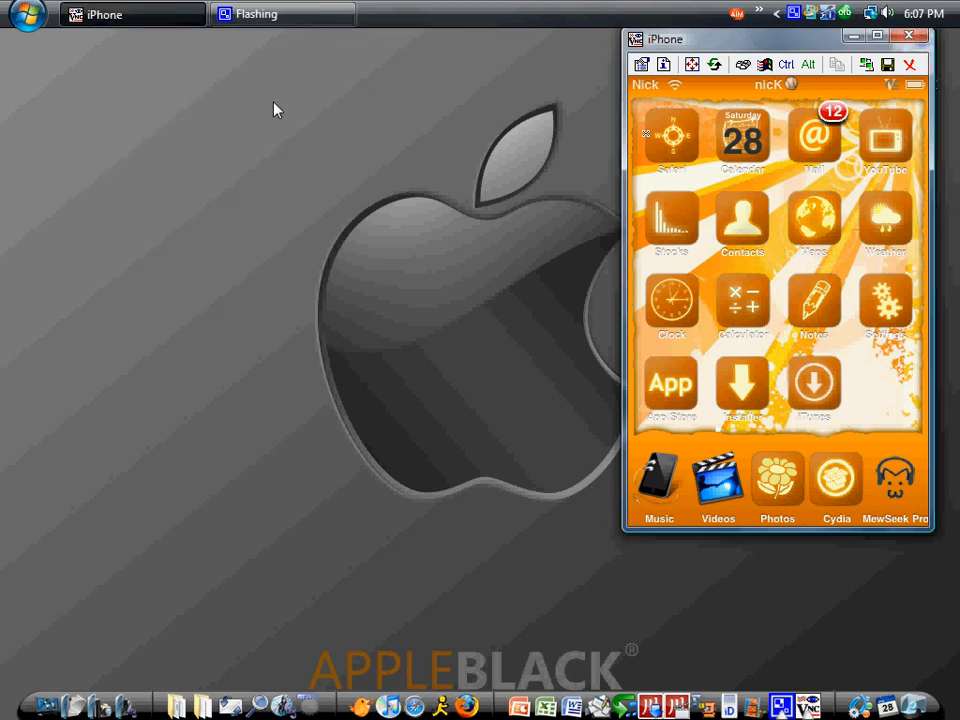
mouse_move(256, 100)
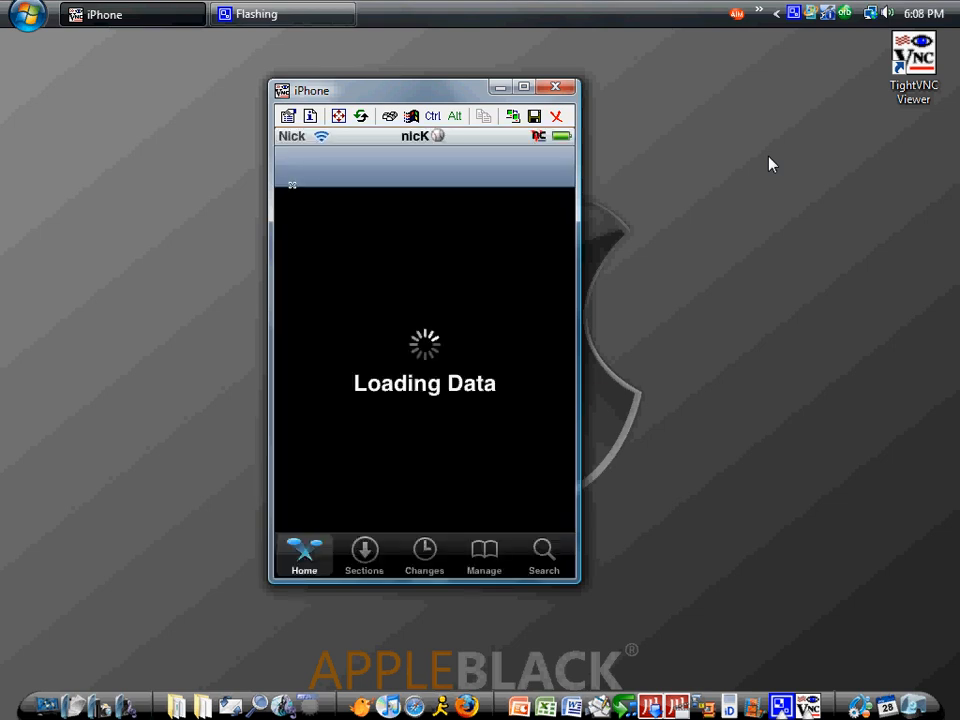
Enlarge the mirrored iPhone to fill the whole desktop screen.
left_click(436, 162)
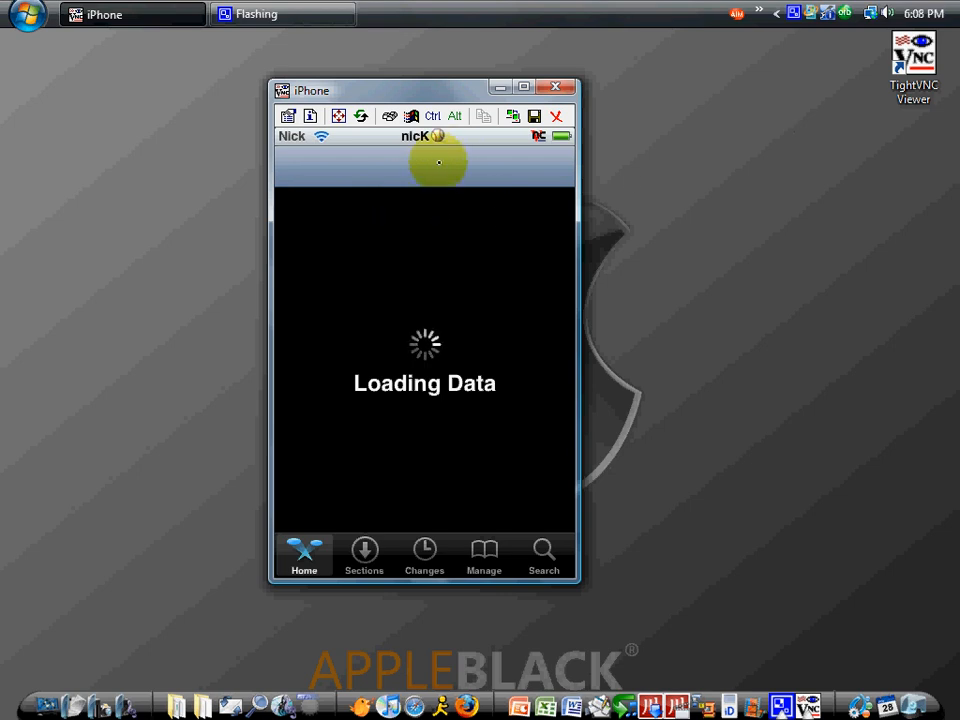
left_click(534, 86)
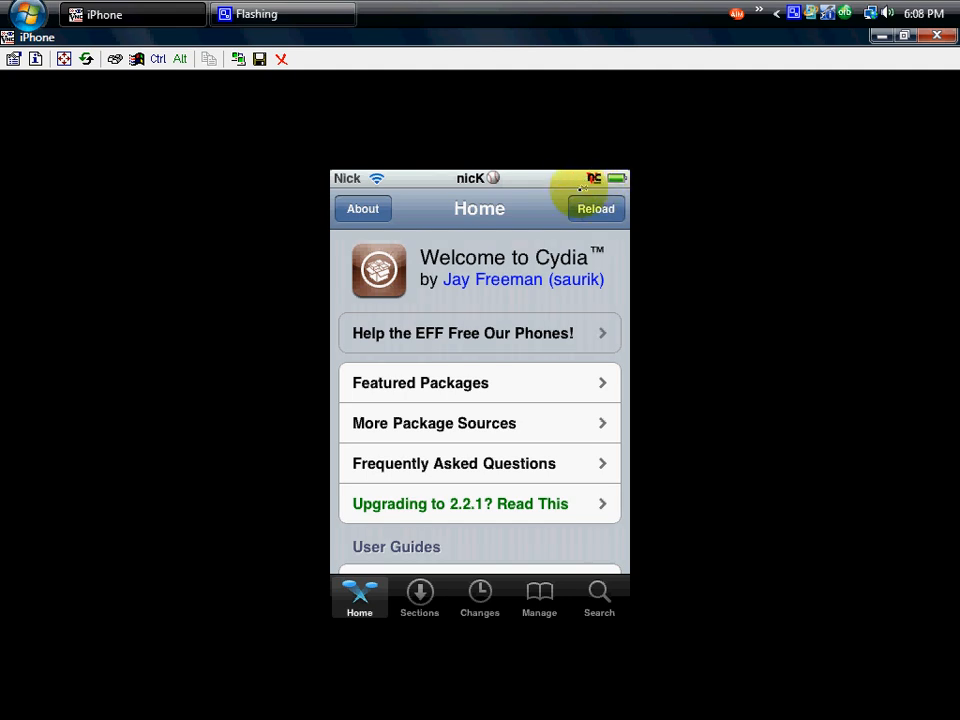
mouse_move(528, 304)
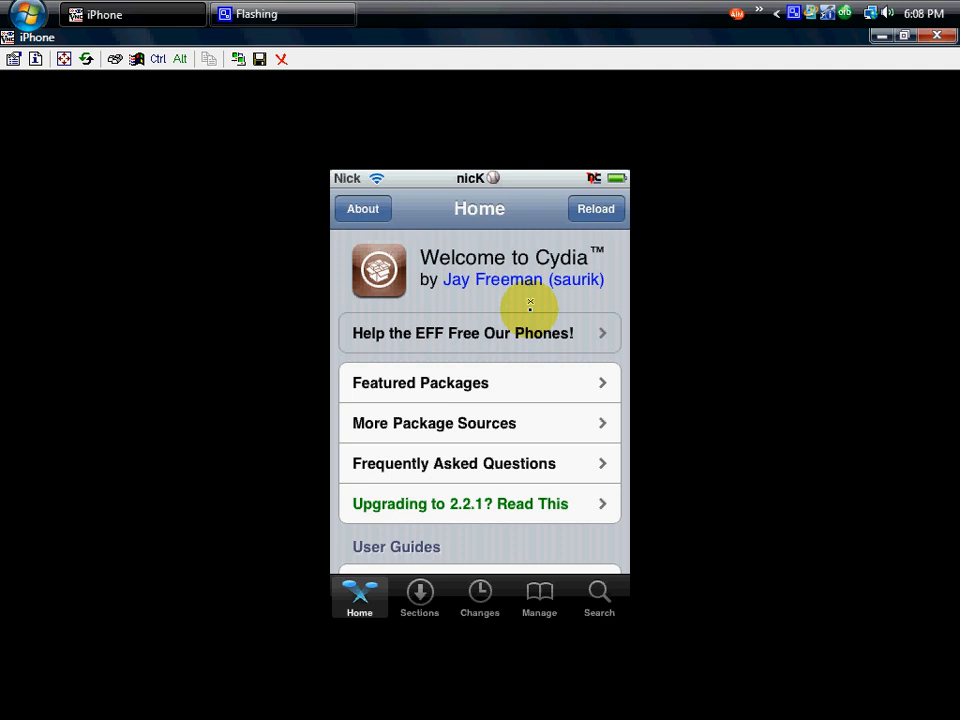
mouse_move(460, 424)
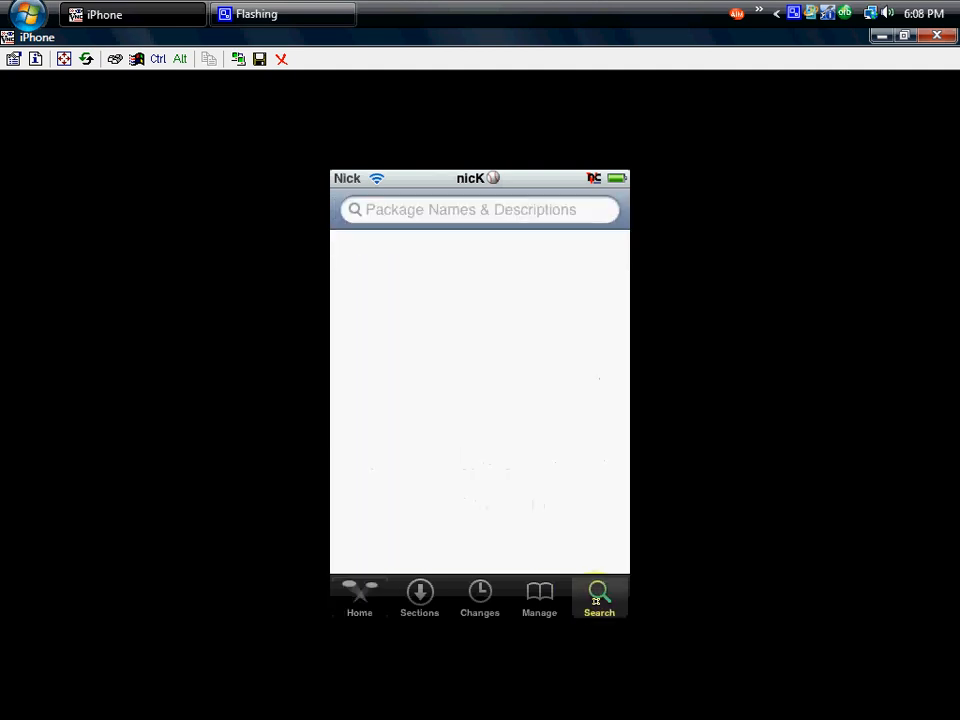
Search Cydia's packages for the Veency VNC server by name.
left_click(480, 210)
type("ve")
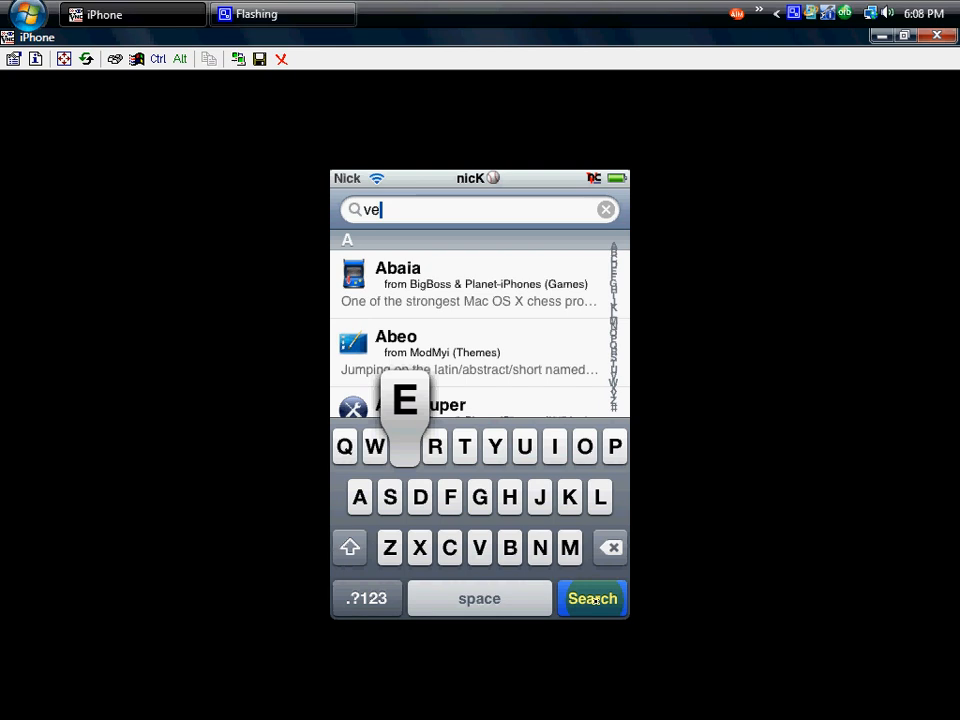
left_click(404, 446)
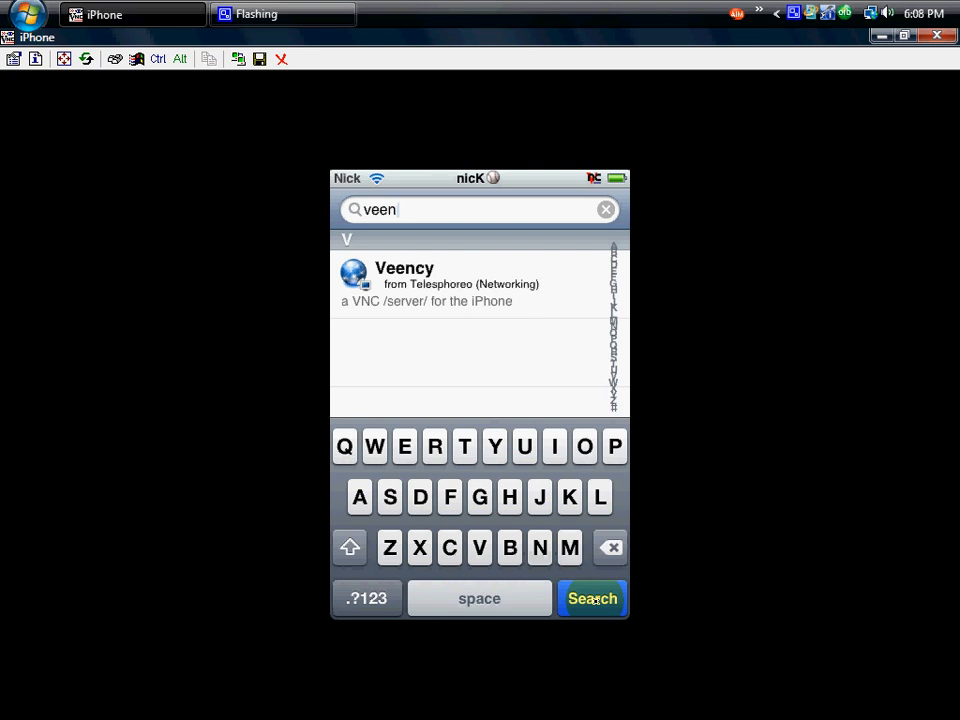
type("cy")
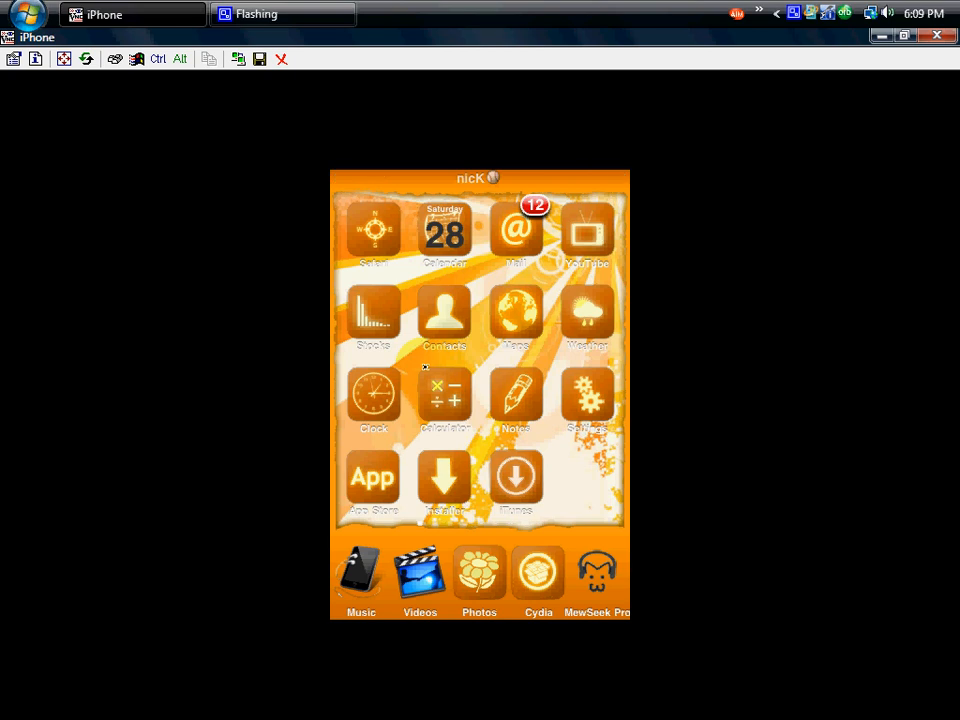
mouse_move(910, 38)
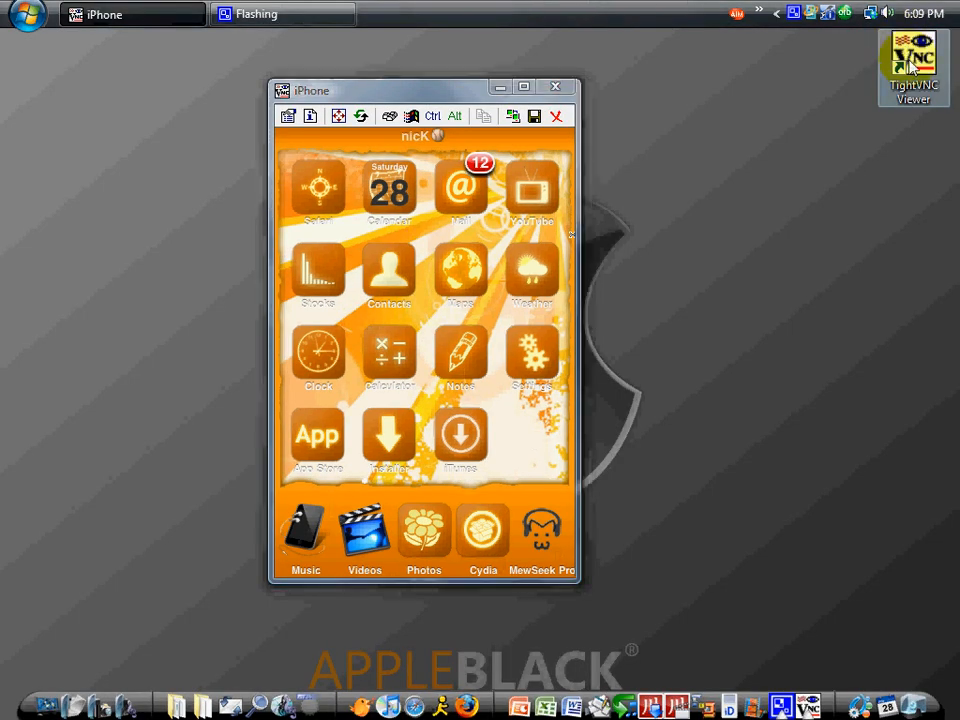
Move the TightVNC Viewer desktop shortcut away and back to its original spot.
left_click_drag(910, 64, 696, 256)
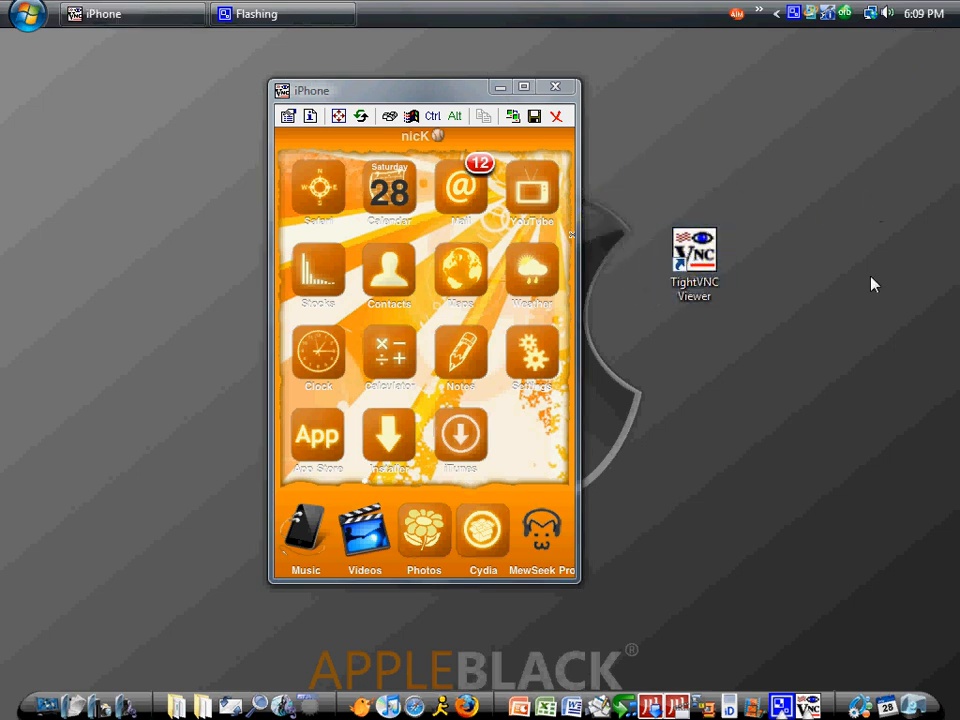
mouse_move(632, 196)
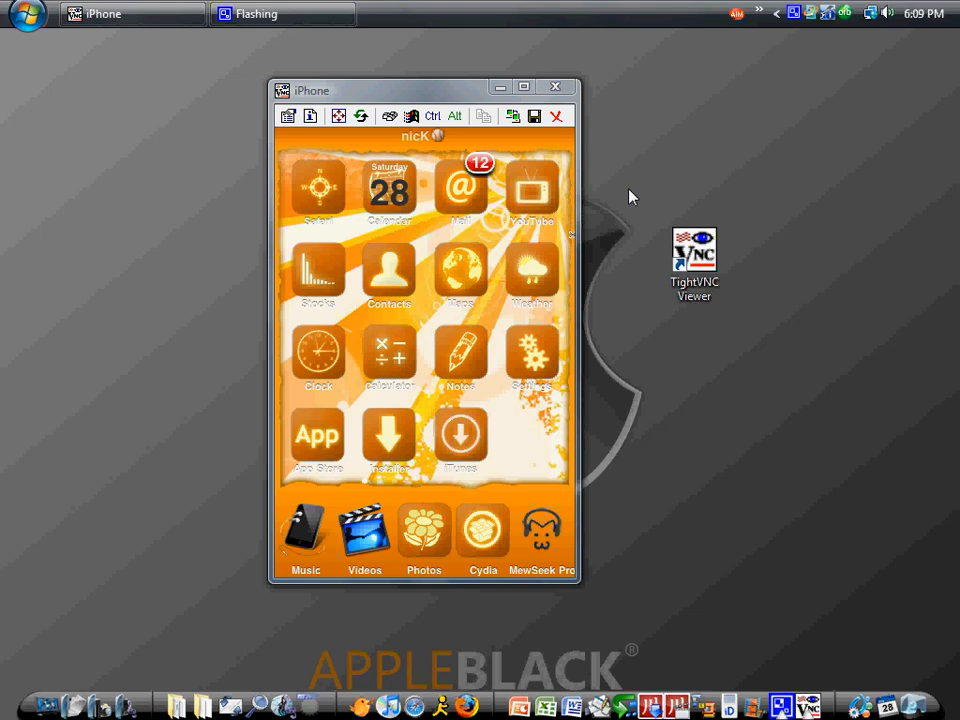
mouse_move(622, 198)
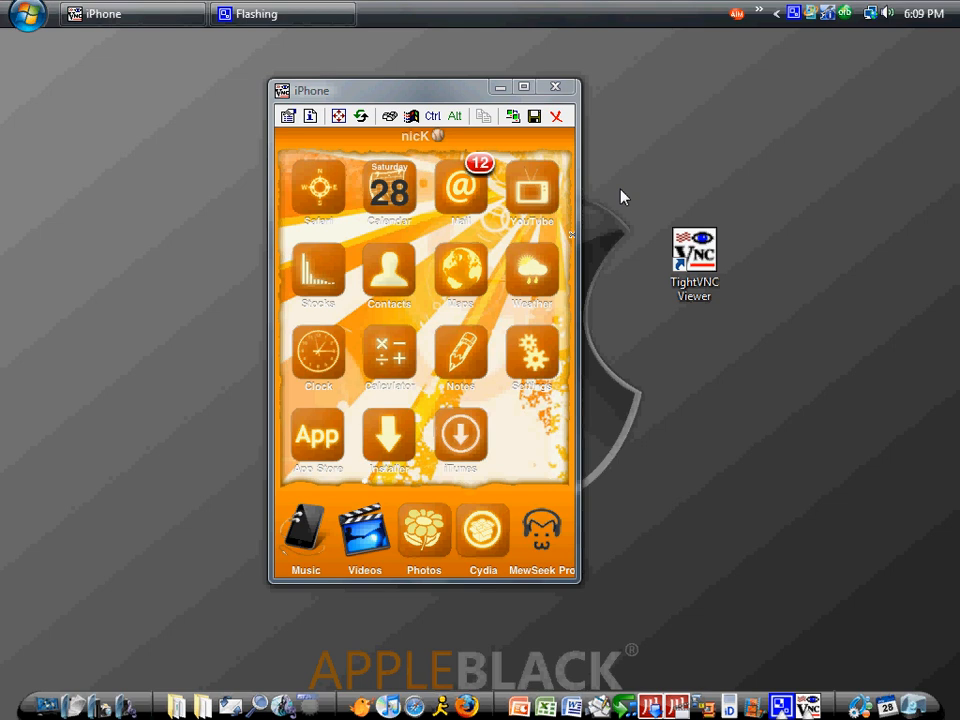
left_click_drag(694, 260, 840, 56)
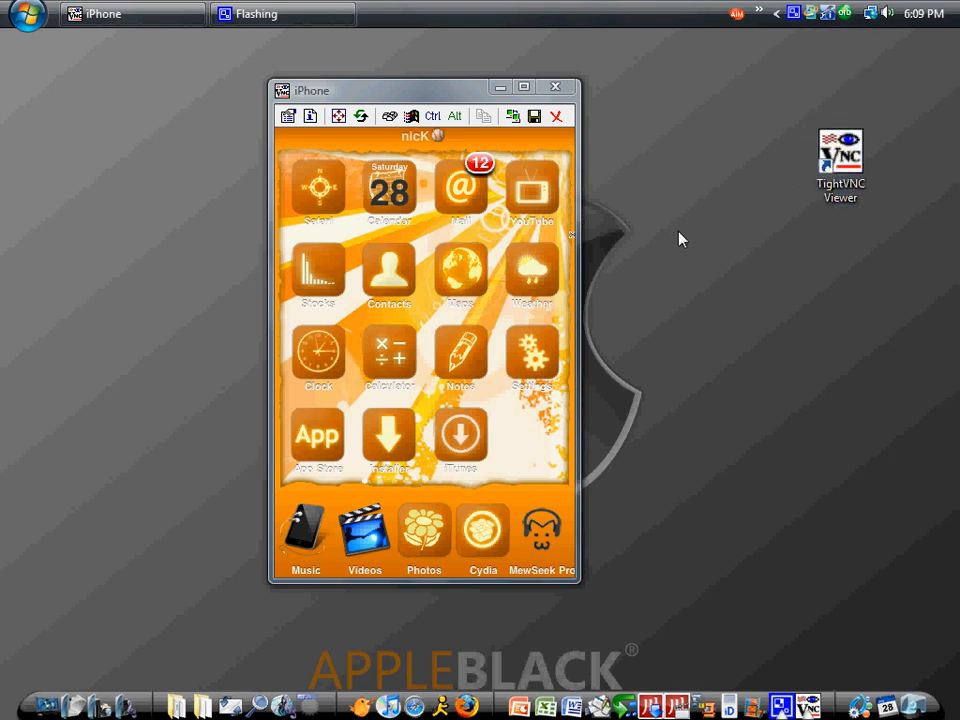
mouse_move(540, 408)
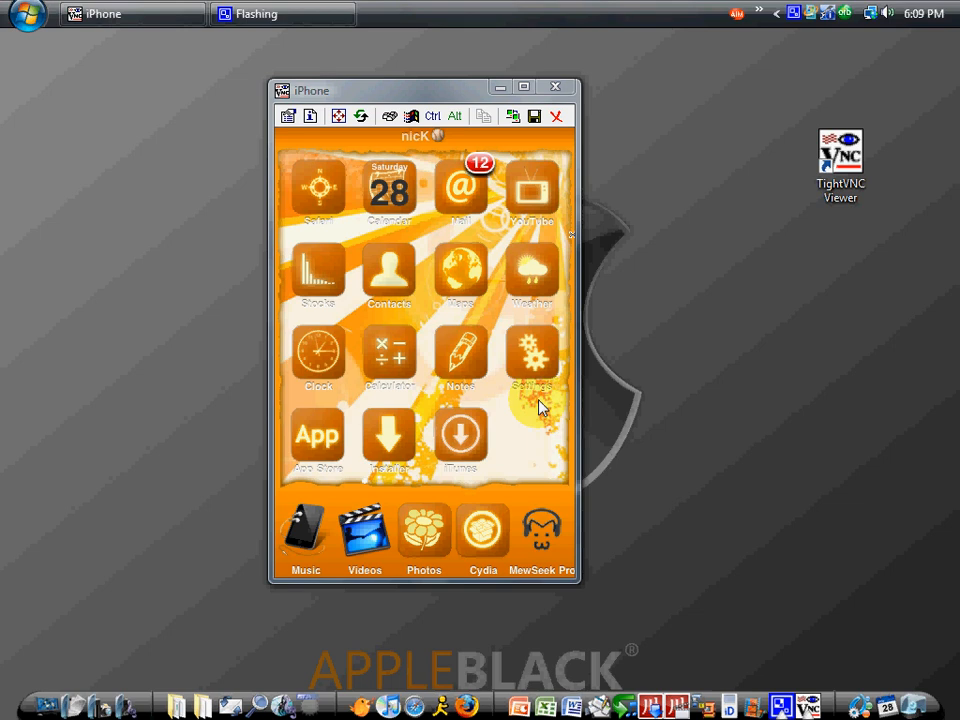
mouse_move(270, 396)
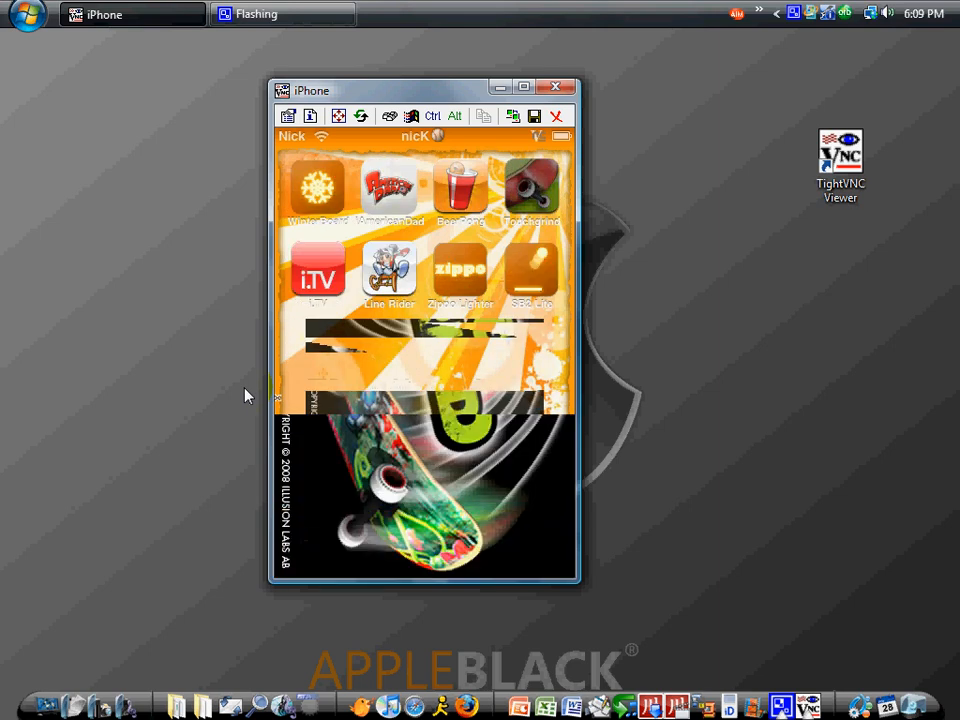
Refresh the mirrored iPhone display so the home screen redraws cleanly.
left_click(532, 184)
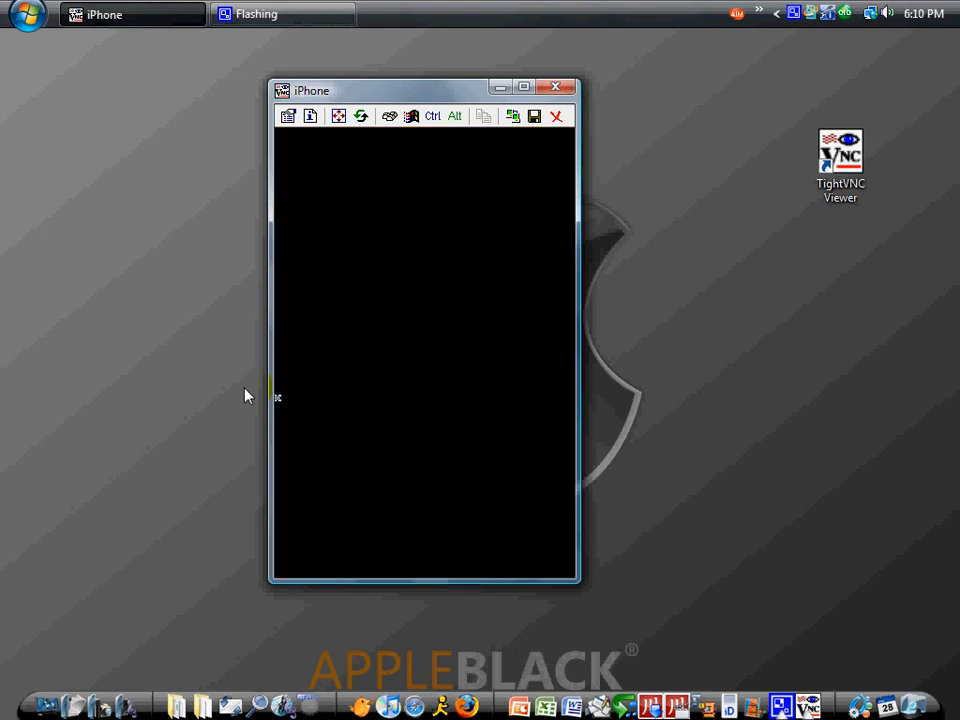
left_click(360, 116)
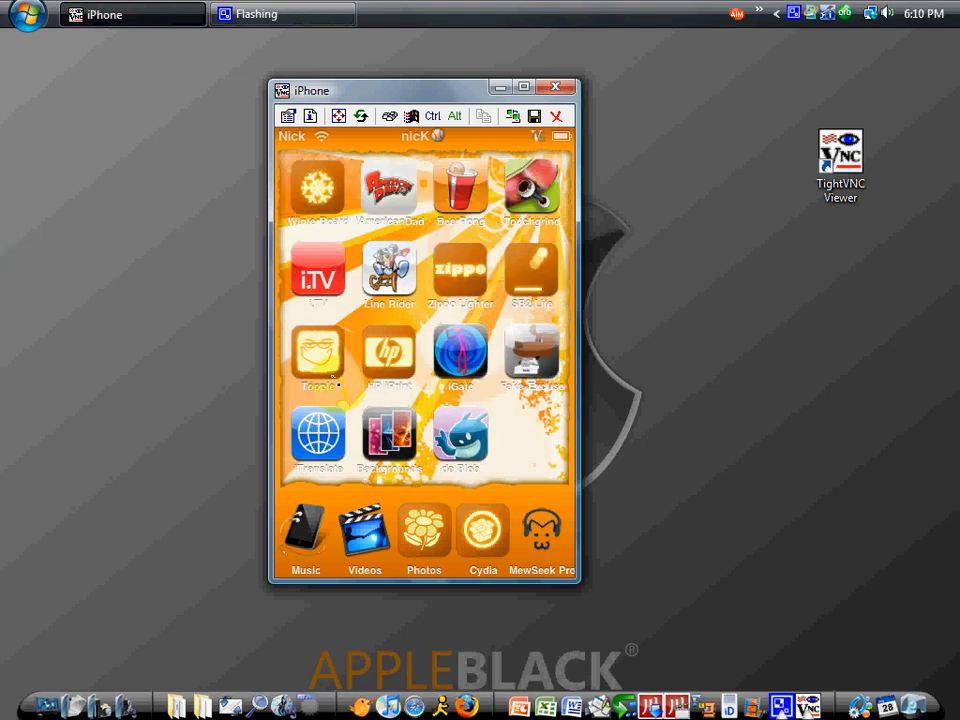
mouse_move(500, 374)
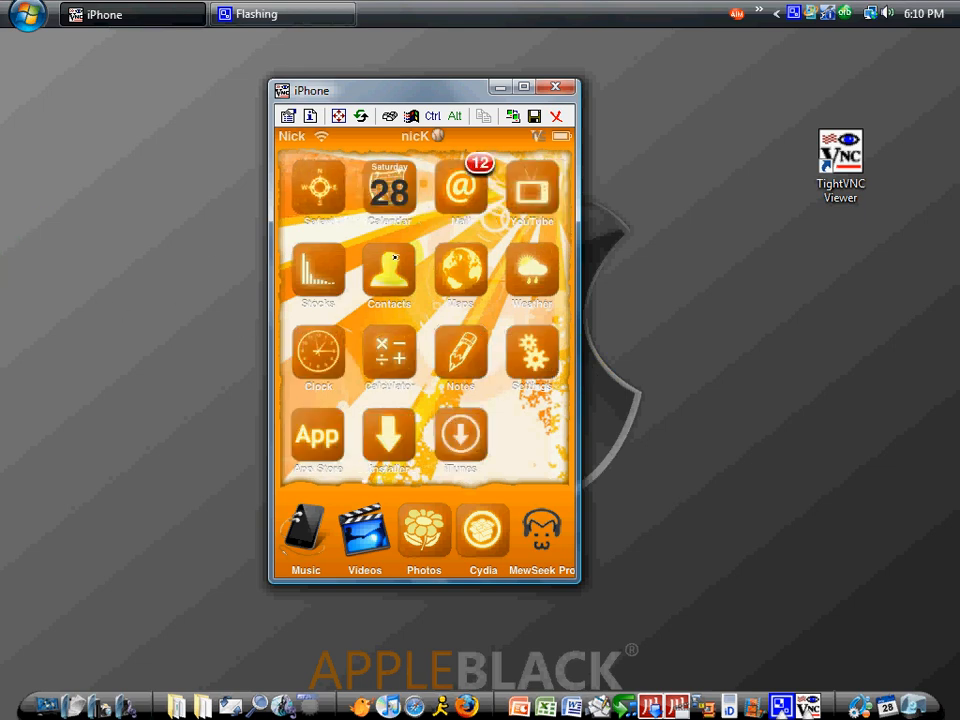
mouse_move(416, 342)
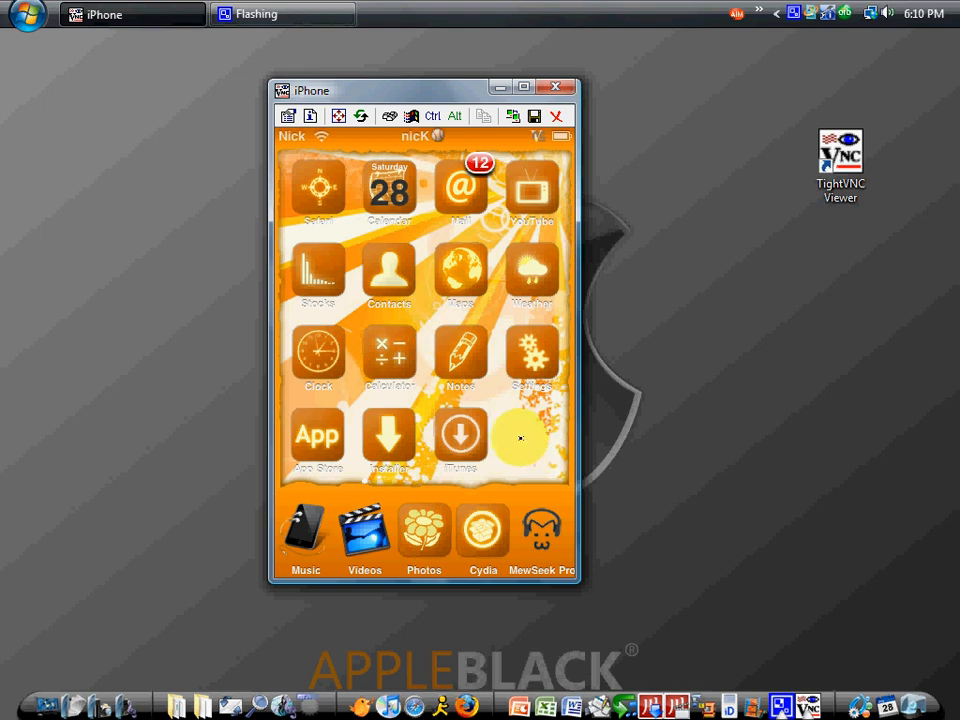
mouse_move(510, 360)
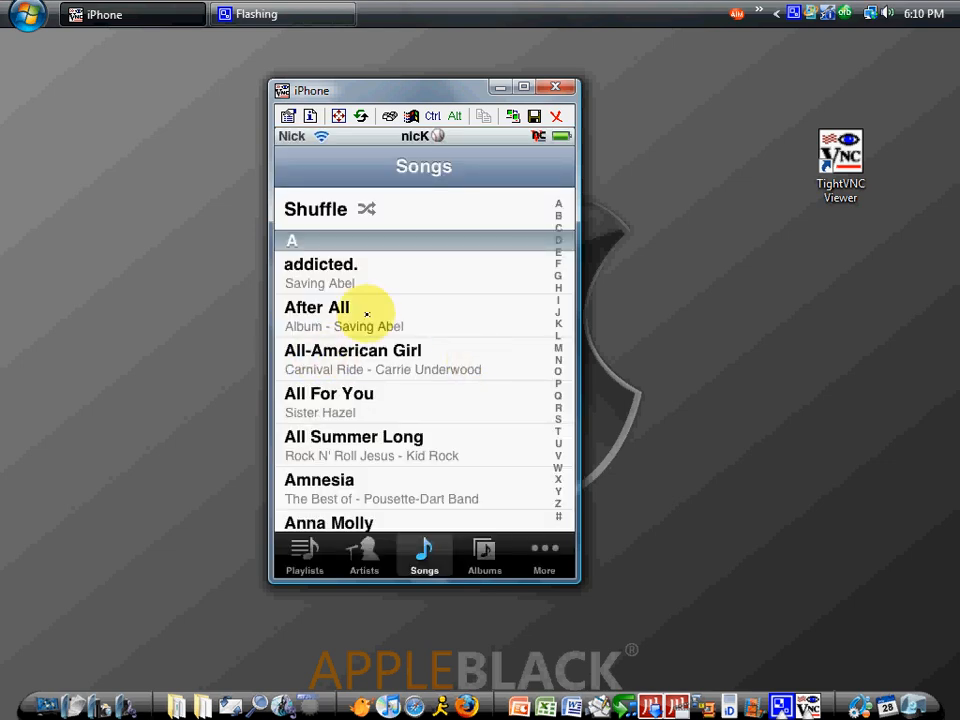
Play the song 'After All' from the iPhone's Songs list.
left_click(316, 308)
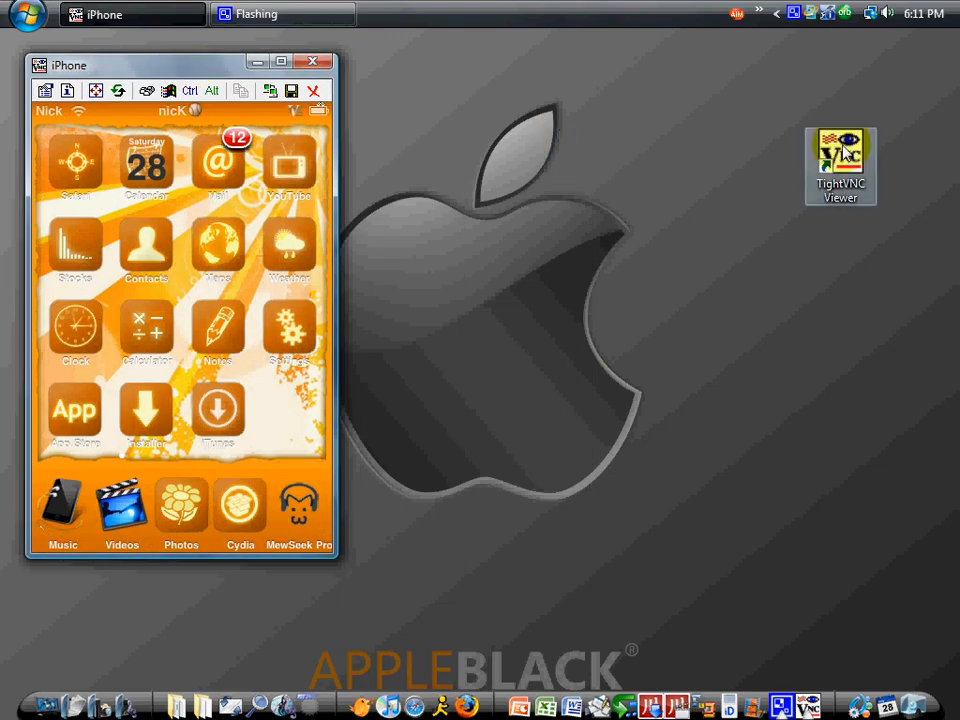
double_click(842, 156)
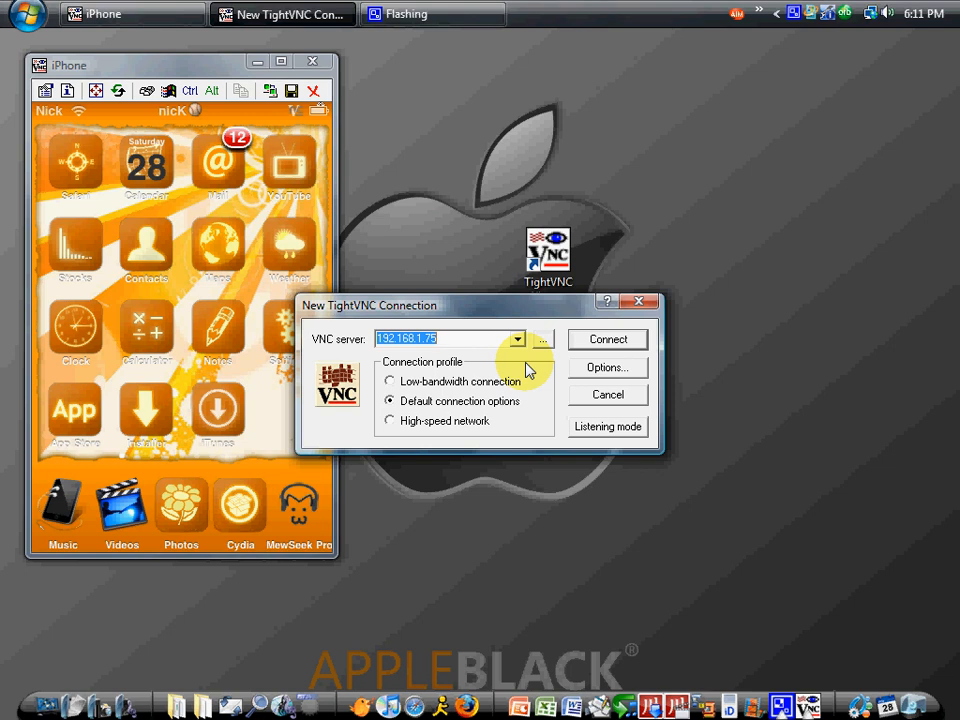
left_click(608, 394)
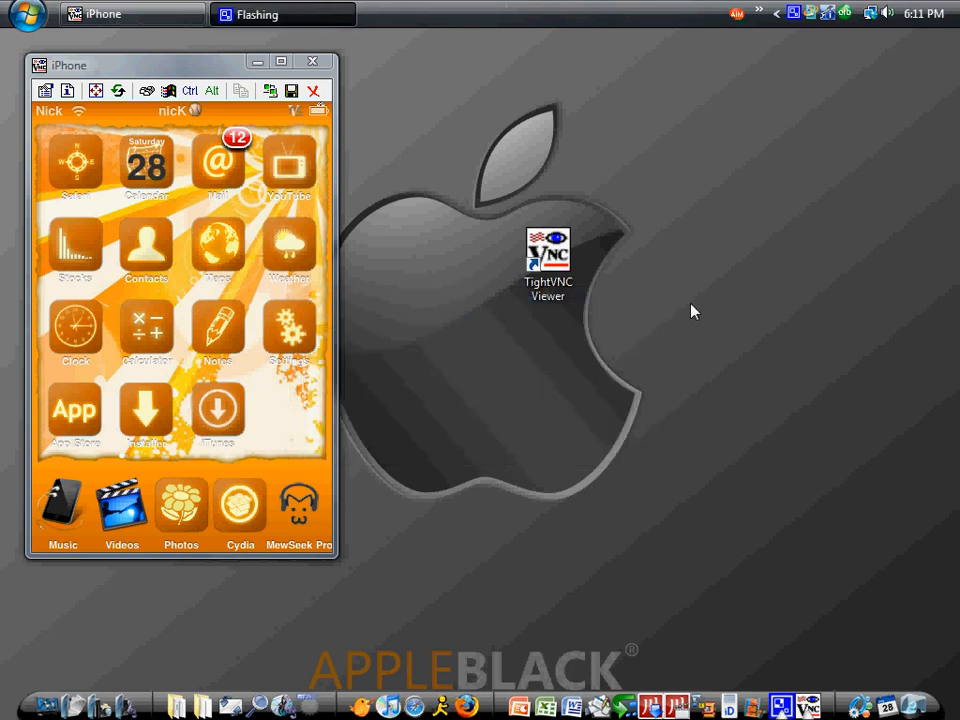
mouse_move(708, 302)
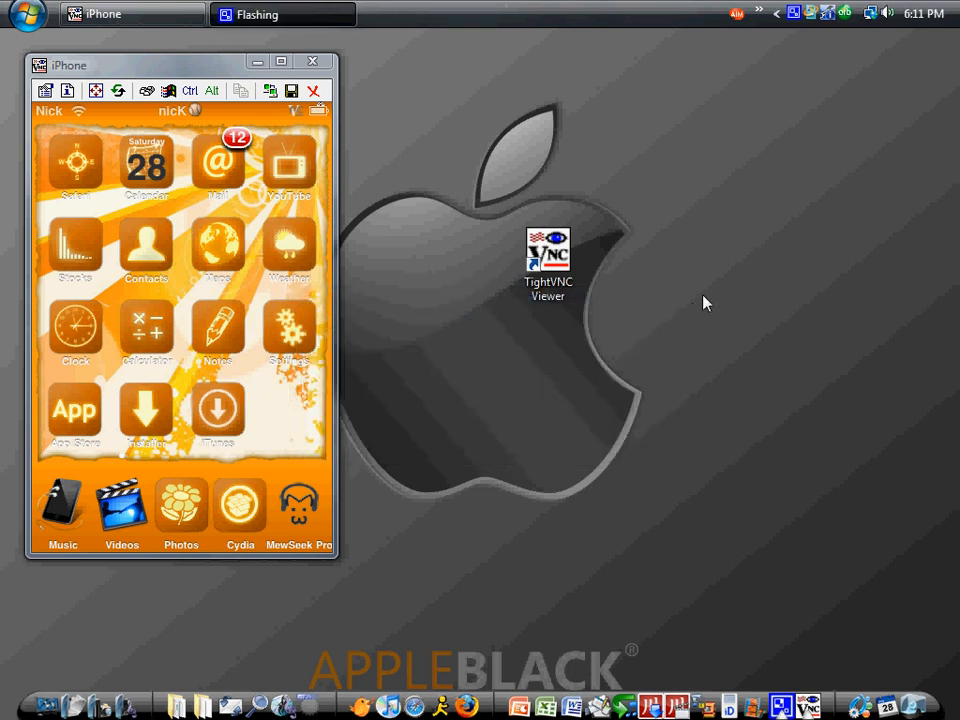
mouse_move(500, 76)
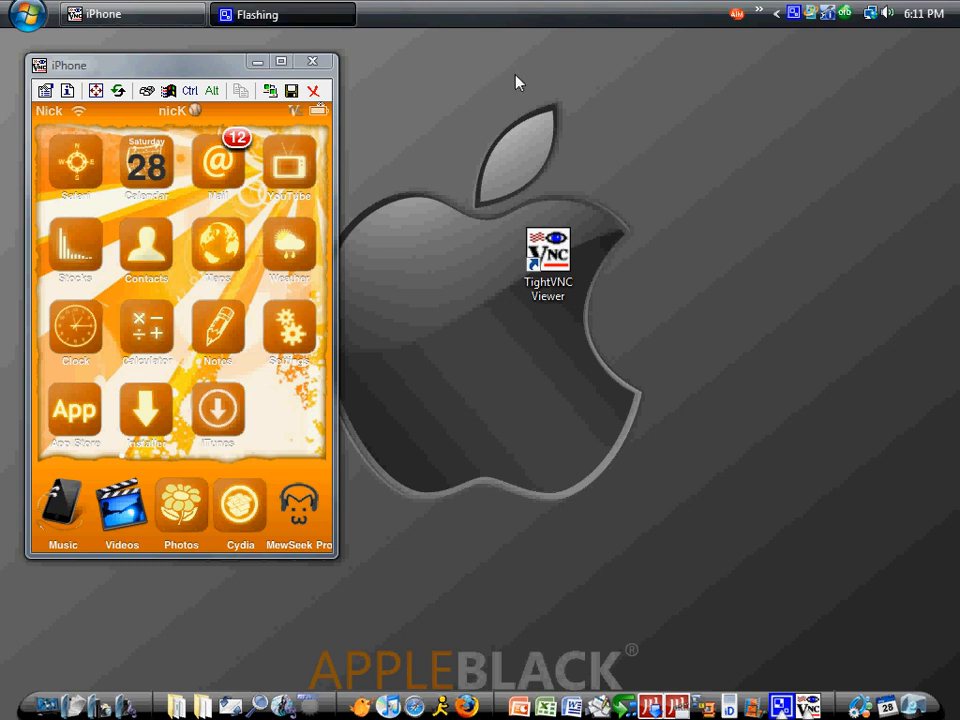
left_click_drag(548, 250, 912, 64)
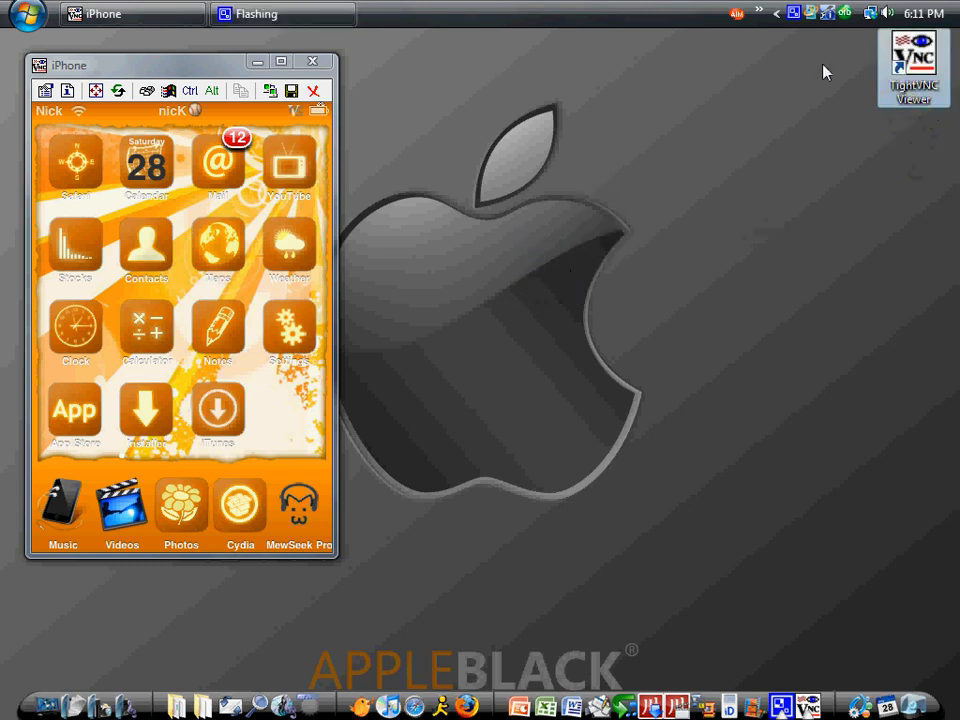